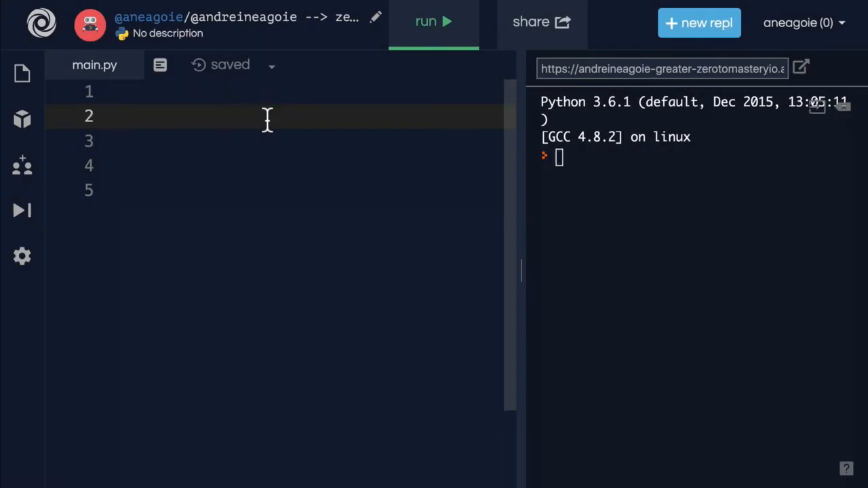
Begin main.py with a '# counter' comment on its own line.
{"action": "type", "text": "# count"}
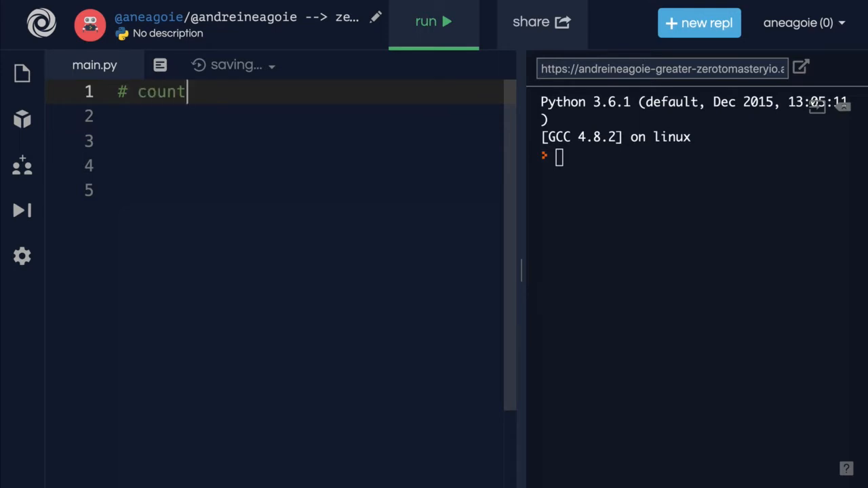
{"action": "type", "text": "er"}
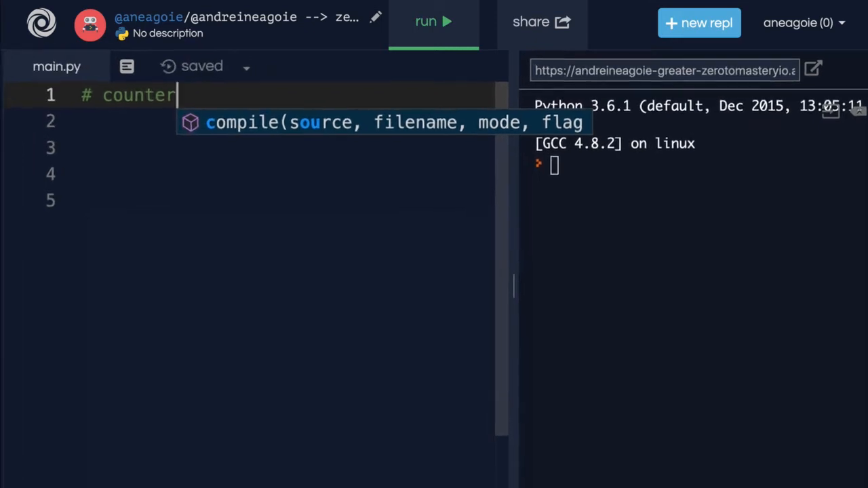
{"action": "key", "text": "Enter"}
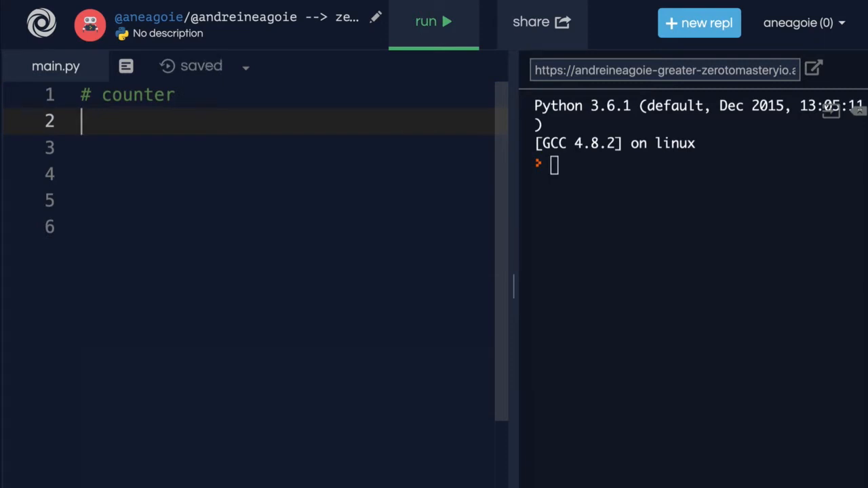
Define my_list as the numbers 1 through 10.
{"action": "type", "text": "list"}
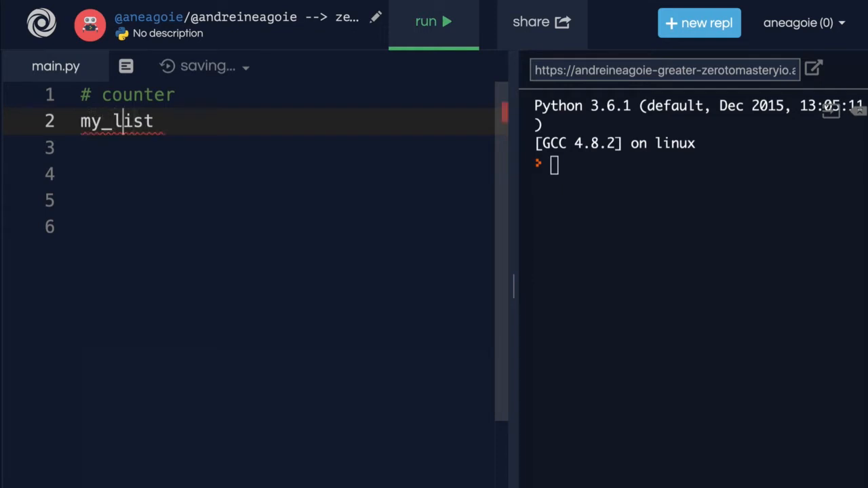
{"action": "type", "text": "= []"}
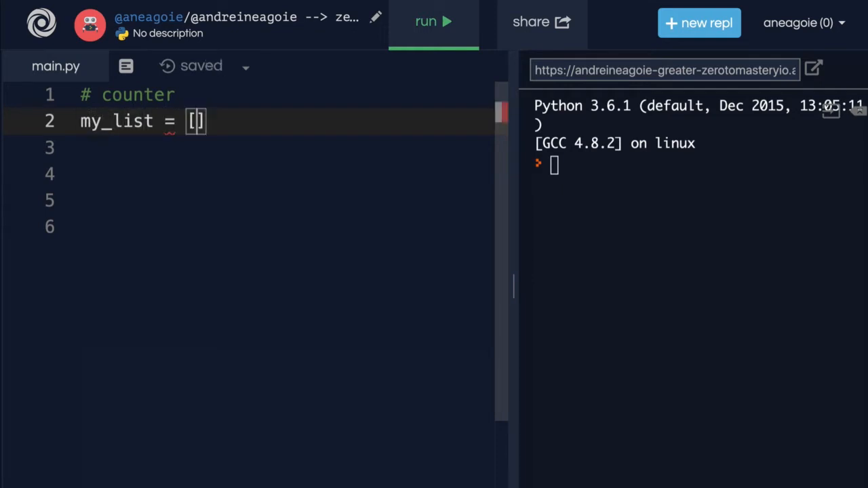
{"action": "type", "text": "1,2,3,4,5,6,7,8,9"}
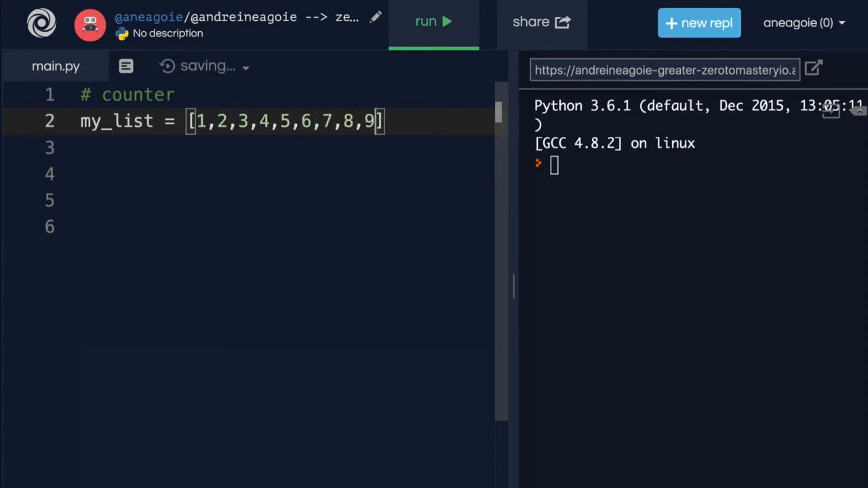
{"action": "type", "text": ",10"}
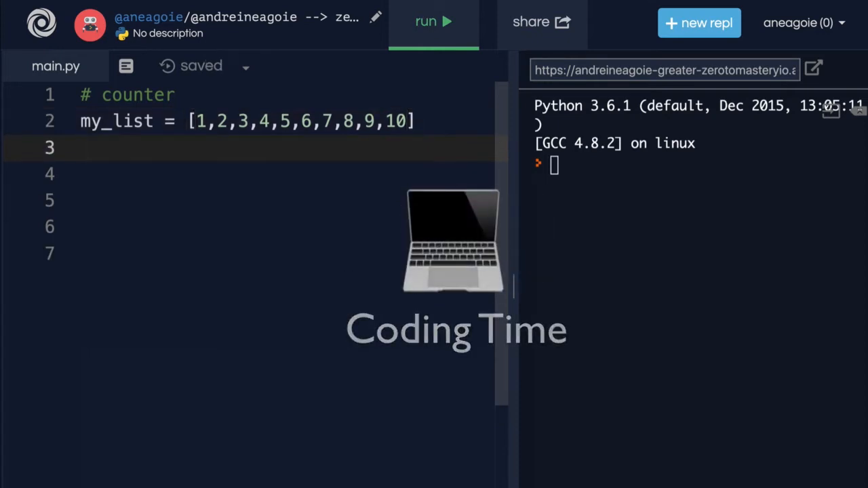
Initialise counter = 0 above the loop.
{"action": "type", "text": "co"}
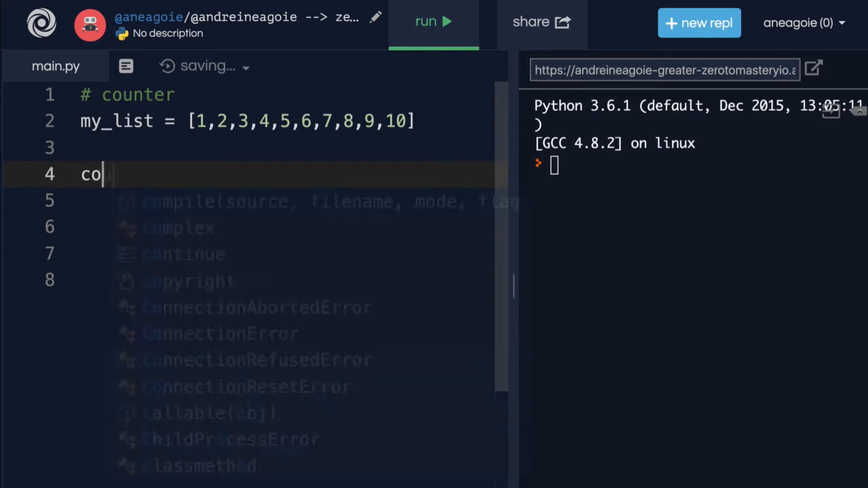
{"action": "type", "text": "unter ="}
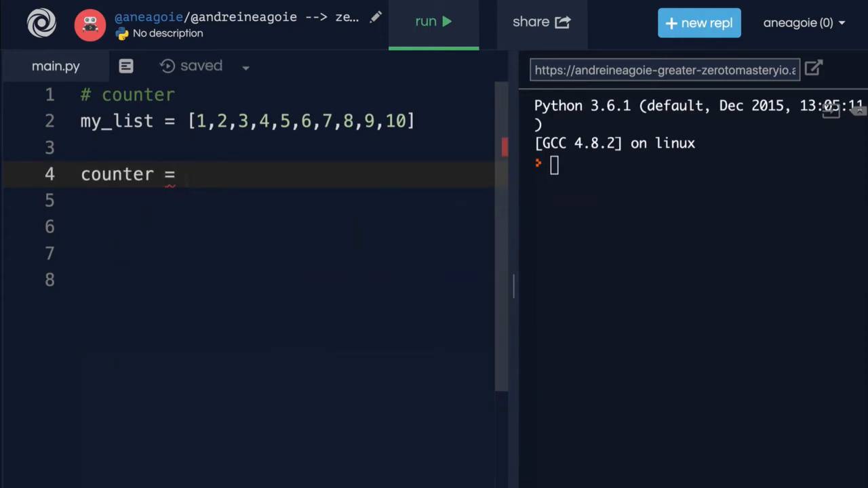
{"action": "type", "text": "0"}
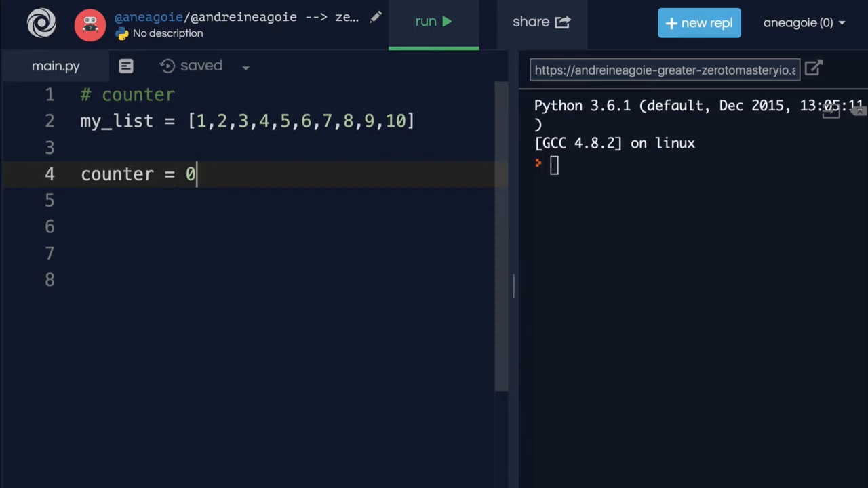
{"action": "key", "text": "Return"}
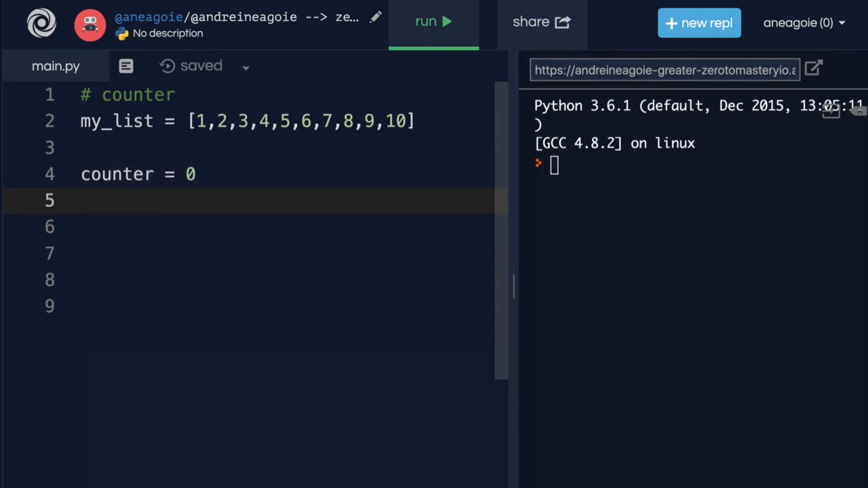
Write a for item in my_list loop that adds item to counter.
{"action": "type", "text": "for"}
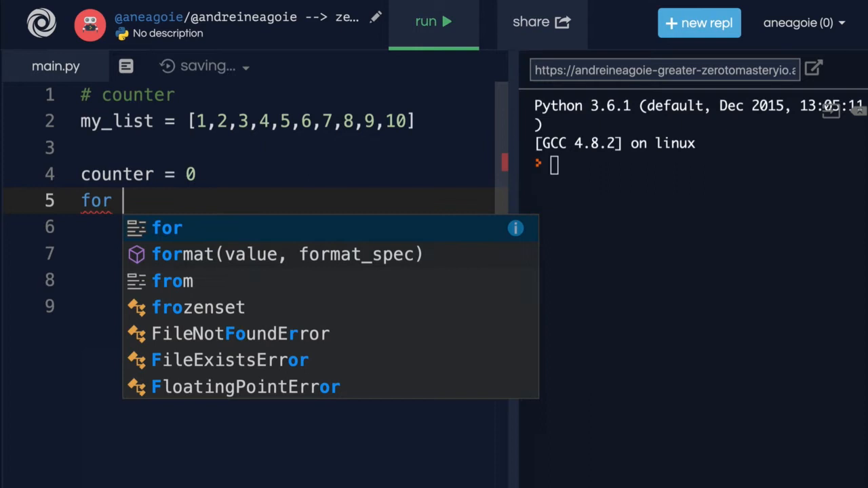
{"action": "type", "text": "item in"}
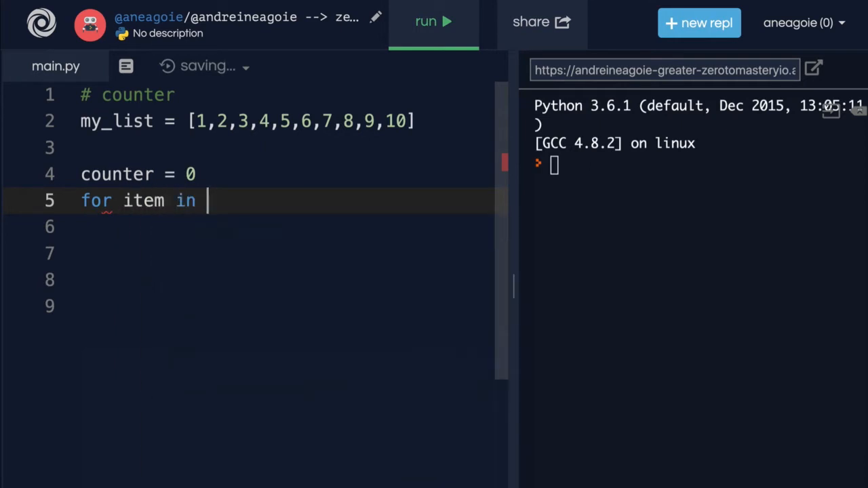
{"action": "type", "text": "my_list:"}
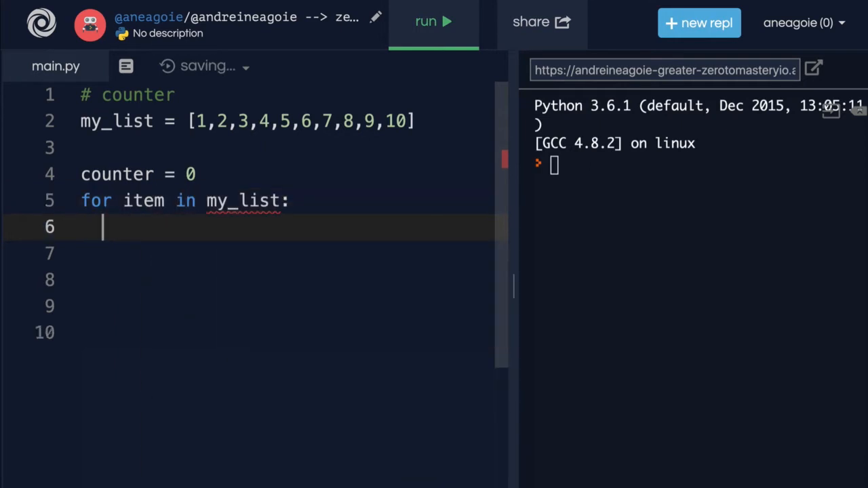
{"action": "type", "text": "counter"}
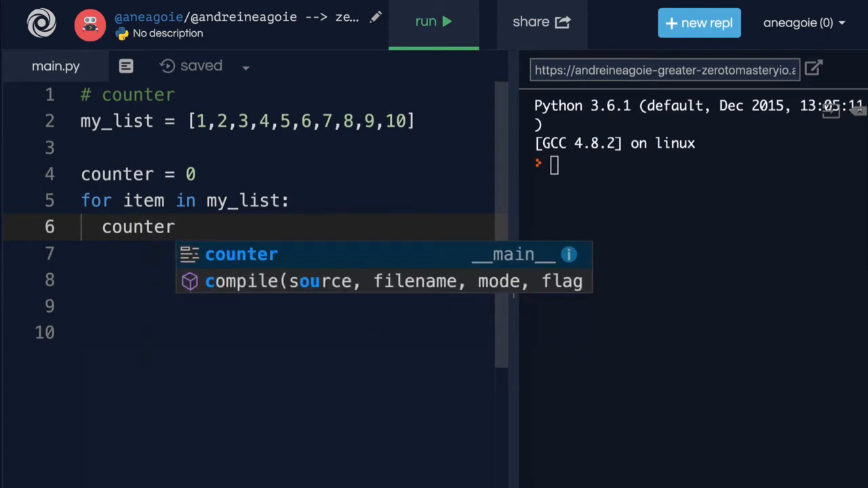
{"action": "type", "text": "= counter"}
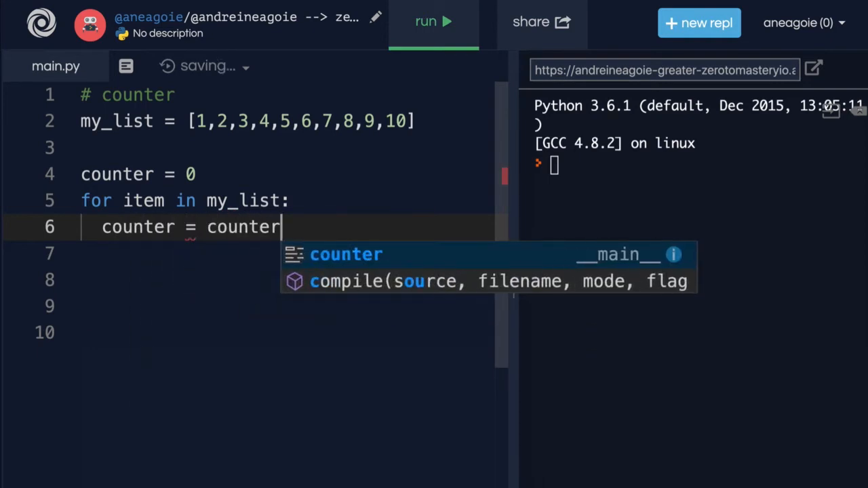
{"action": "type", "text": "+ i"}
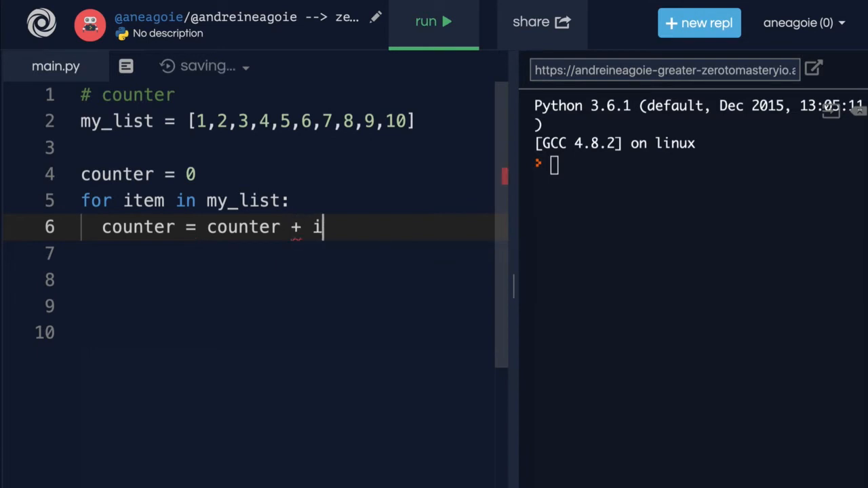
{"action": "type", "text": "tem"}
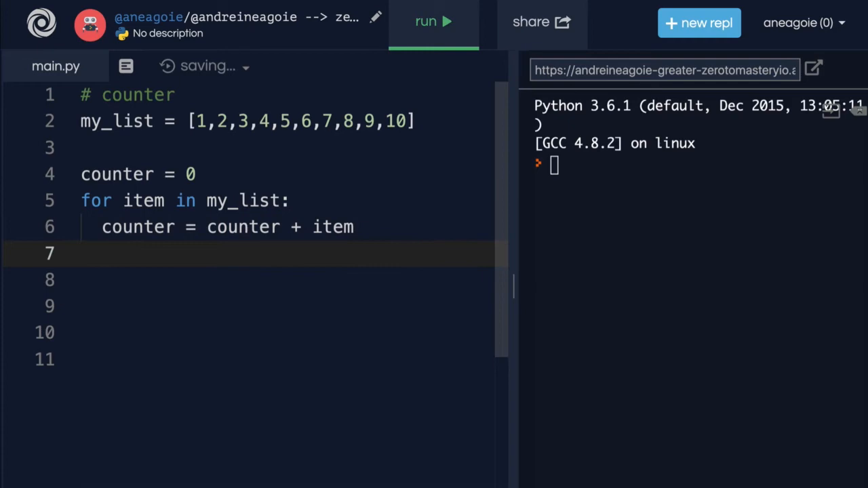
Add print(counter) after the loop.
{"action": "type", "text": "print(counter"}
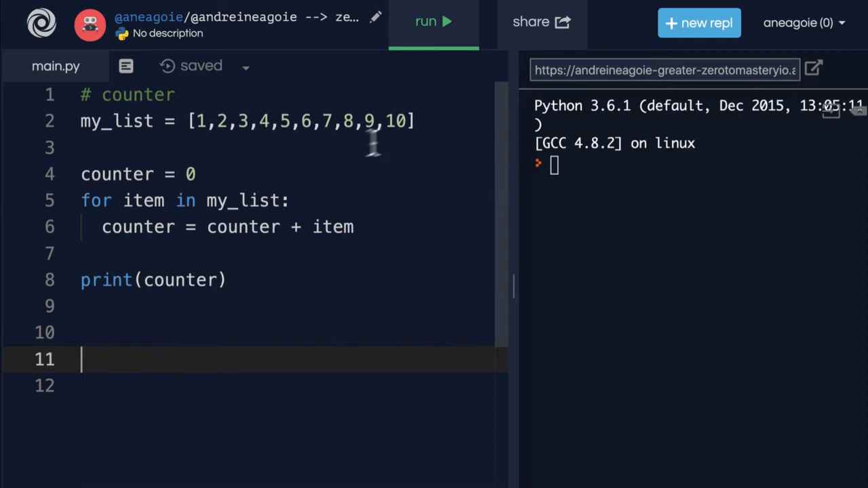
Run the script so the console shows the total 55.
{"action": "left_click", "coordinate": [434, 22]}
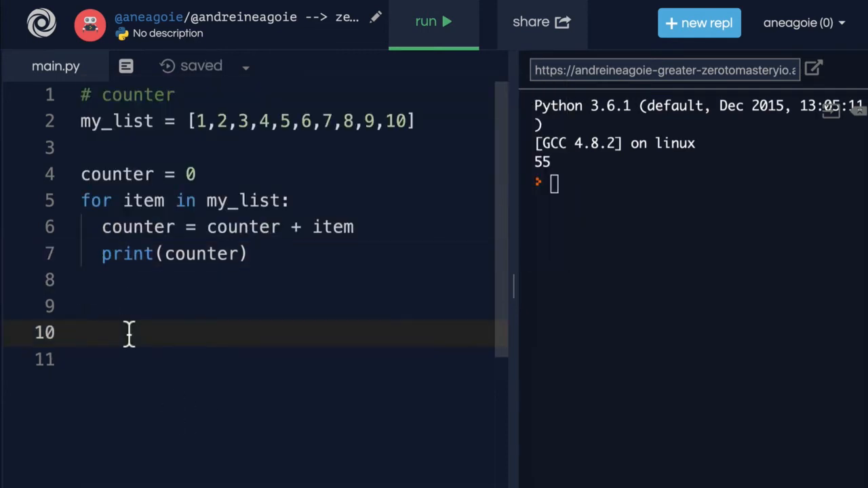
Run with print inside the loop to show running totals 1–55, then unindent the print line.
{"action": "left_click", "coordinate": [433, 22]}
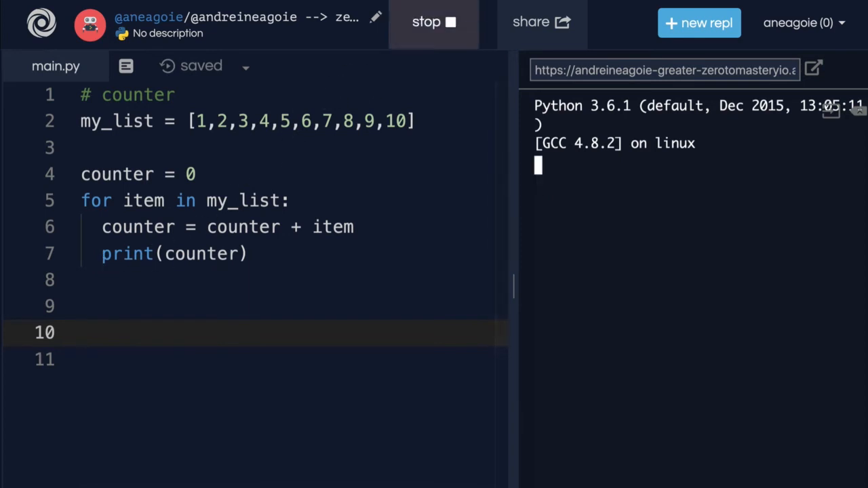
{"action": "left_click", "coordinate": [434, 22]}
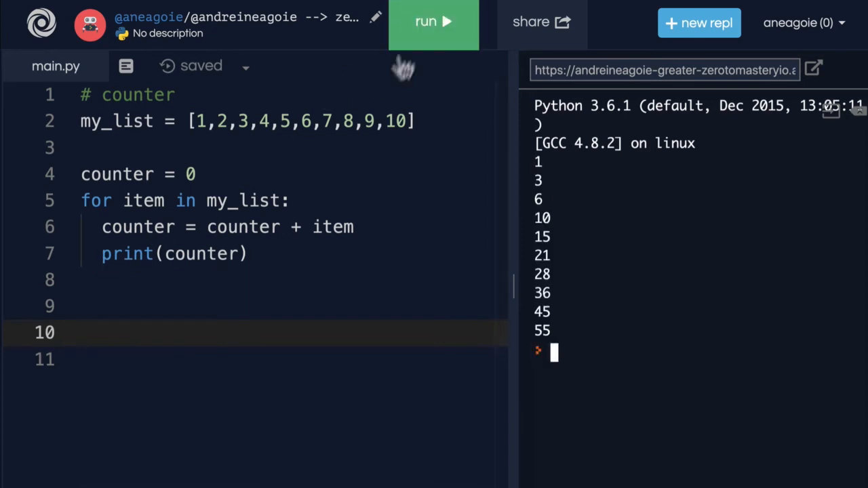
{"action": "mouse_move", "coordinate": [71, 214]}
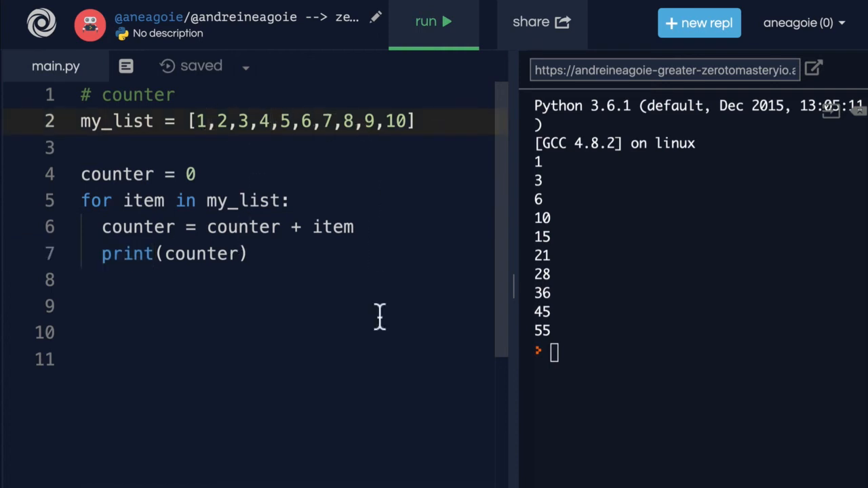
{"action": "left_click", "coordinate": [103, 254]}
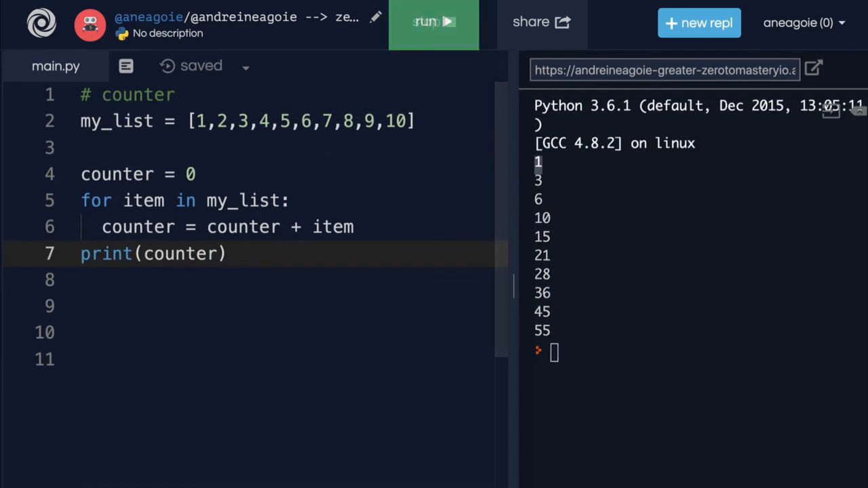
Rerun to print only 55, then point out counter and the my_list values in the code.
{"action": "left_click", "coordinate": [433, 22]}
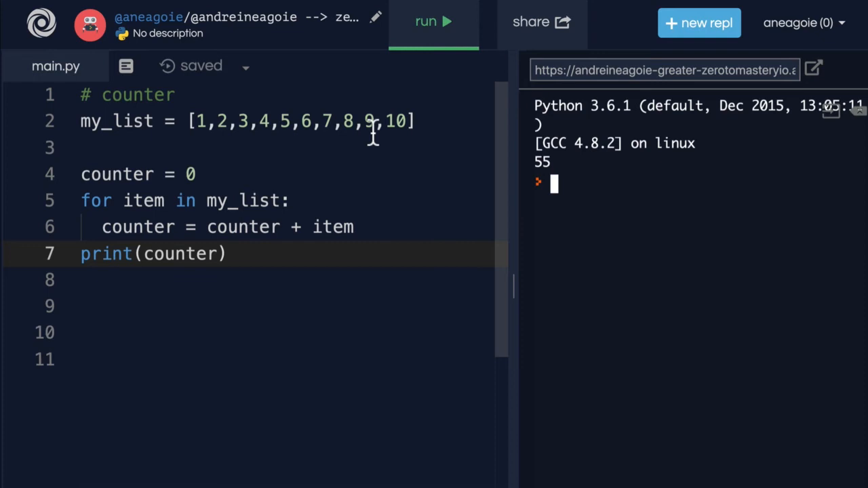
{"action": "left_click", "coordinate": [103, 226]}
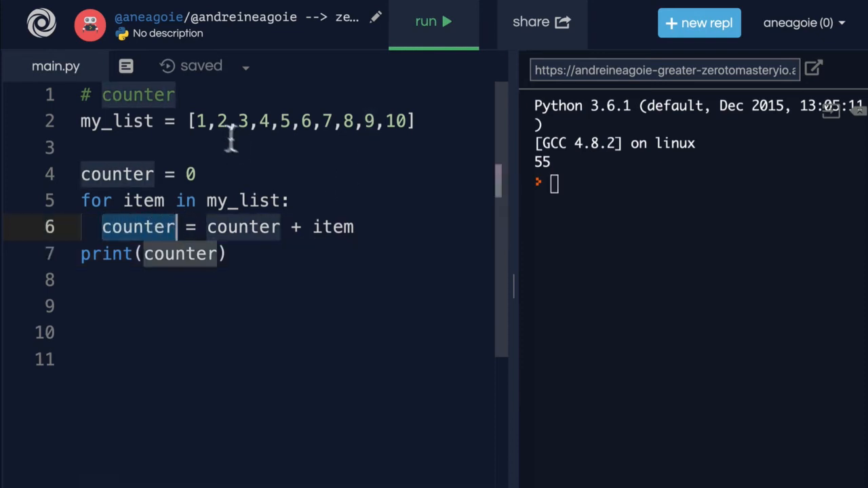
{"action": "left_click", "coordinate": [372, 121]}
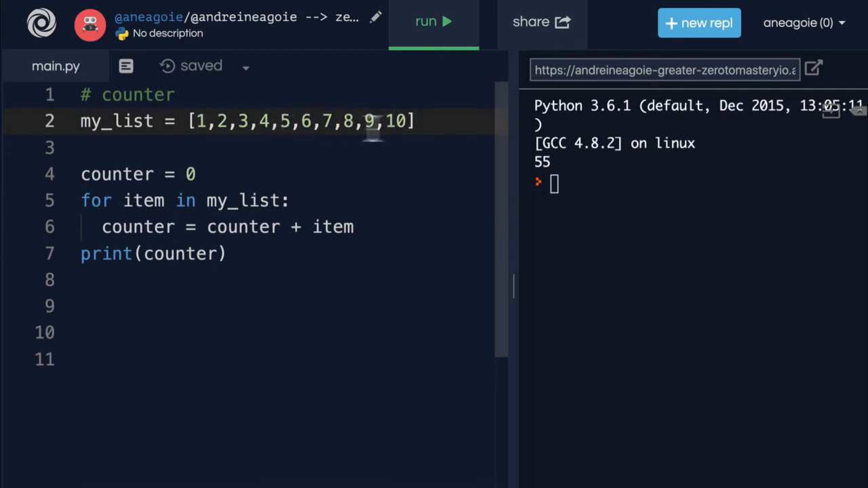
{"action": "mouse_move", "coordinate": [363, 253]}
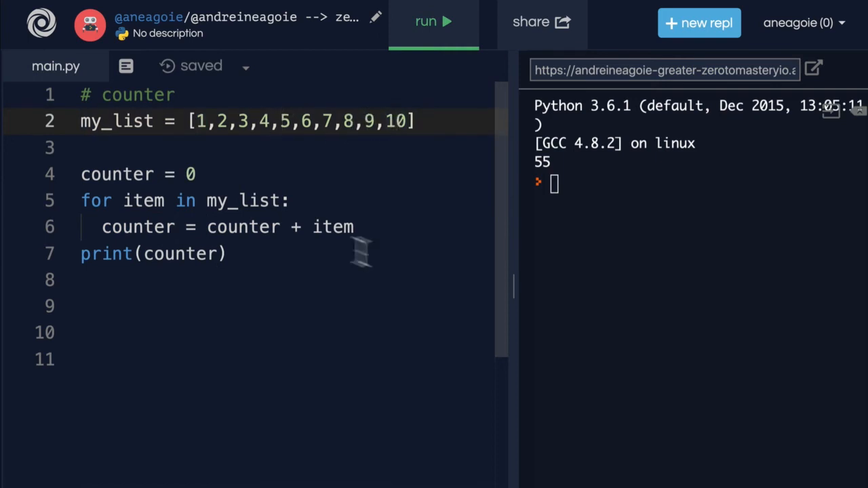
{"action": "double_click", "coordinate": [117, 174]}
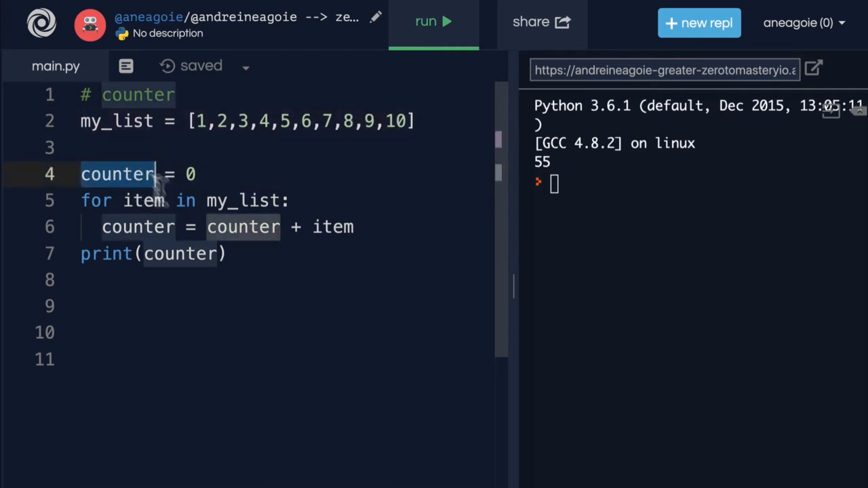
{"action": "mouse_move", "coordinate": [80, 210]}
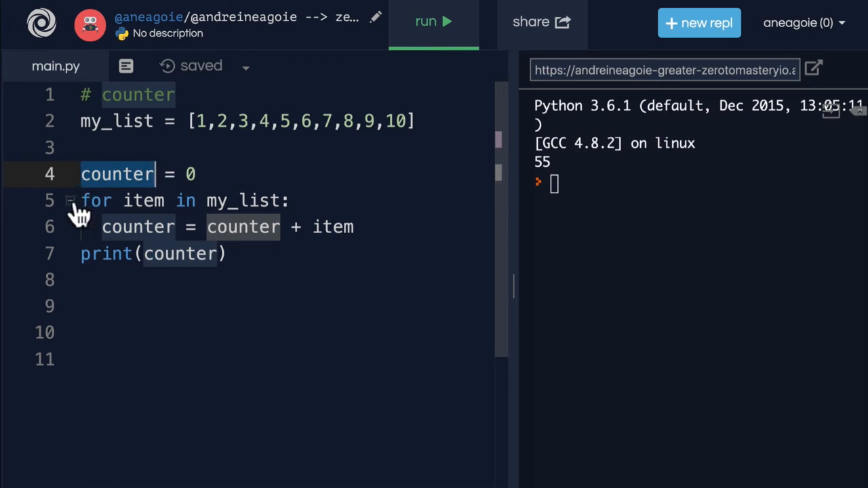
{"action": "mouse_move", "coordinate": [152, 226]}
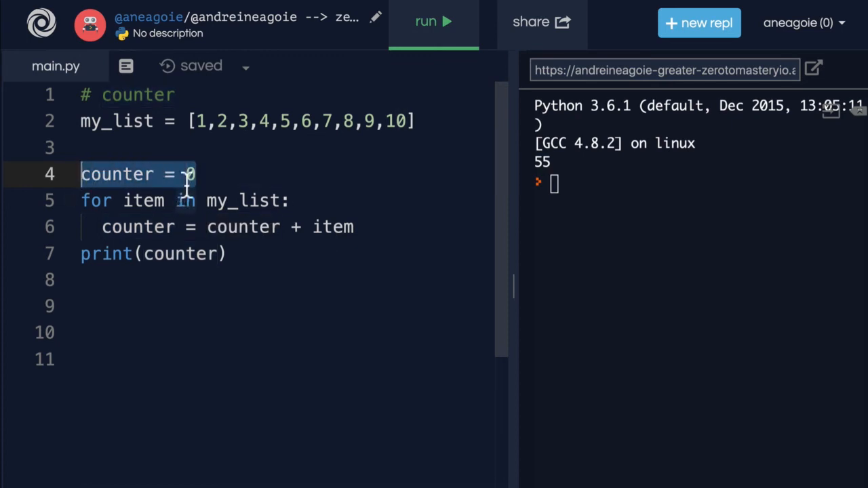
{"action": "mouse_move", "coordinate": [298, 193]}
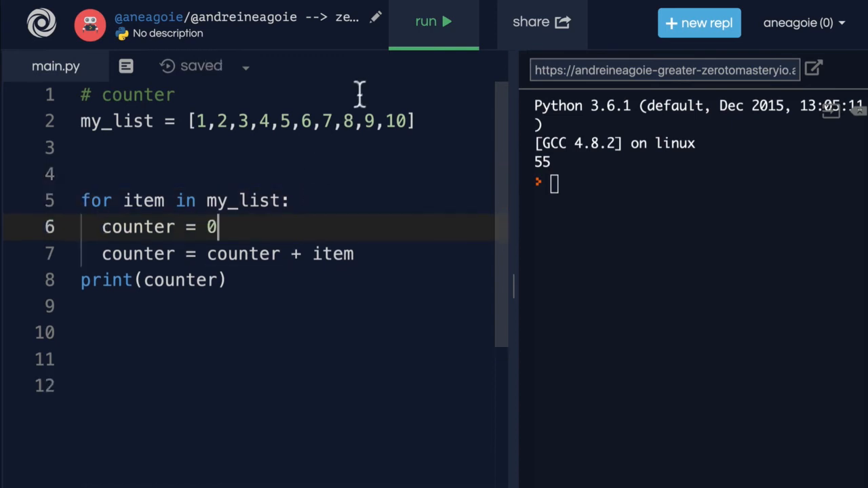
Run with counter = 0 inside the loop to get 10, then start moving the reset back above it.
{"action": "left_click", "coordinate": [432, 22]}
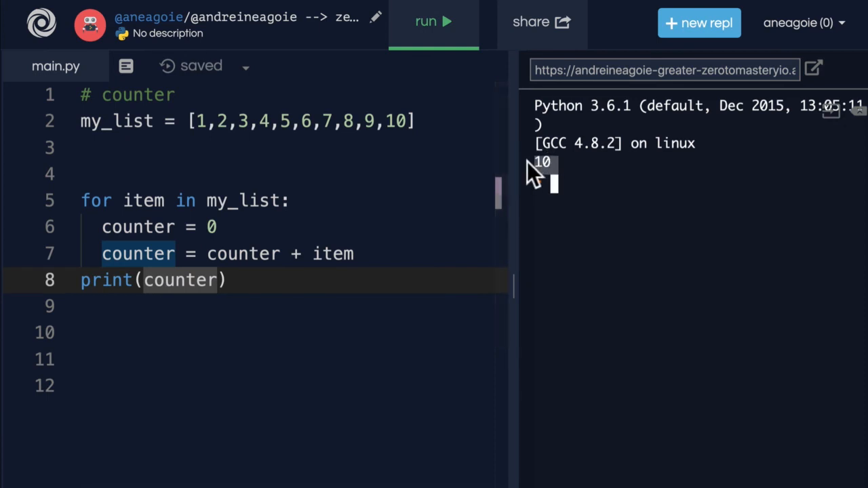
{"action": "left_click", "coordinate": [224, 227]}
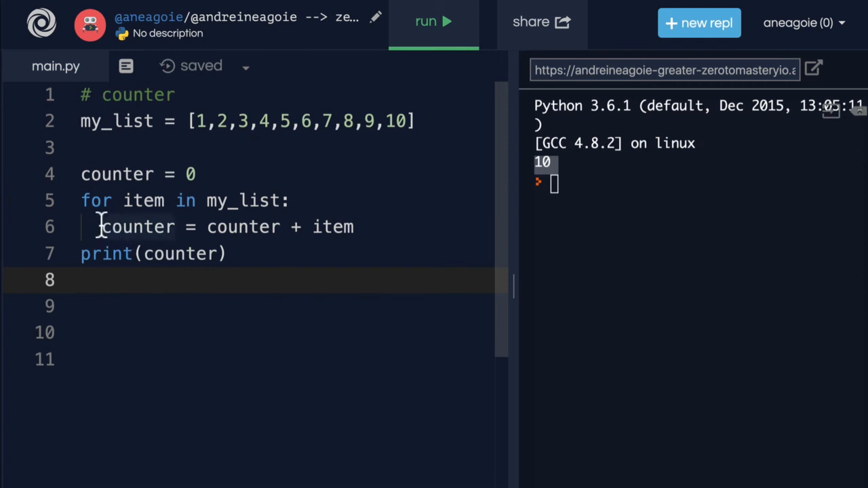
{"action": "left_click", "coordinate": [84, 200]}
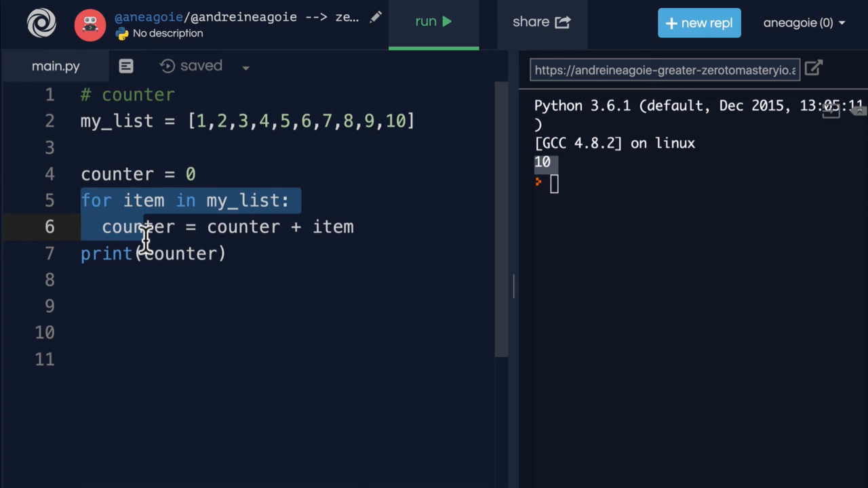
{"action": "mouse_move", "coordinate": [332, 142]}
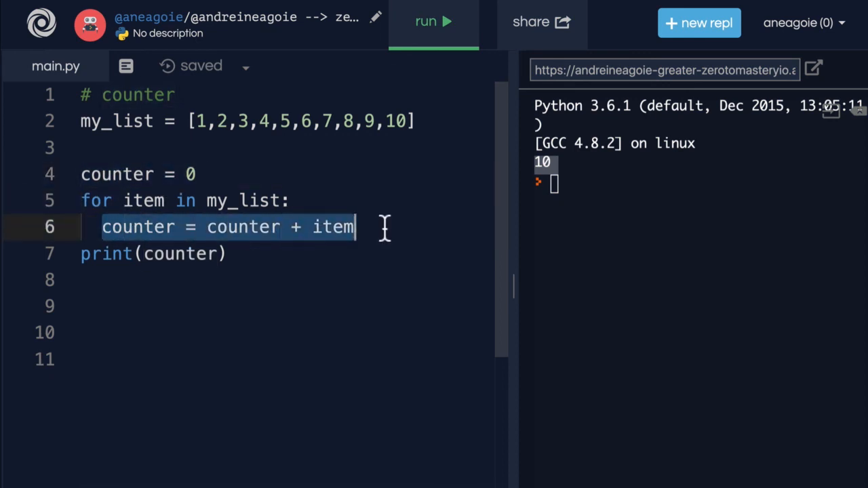
{"action": "mouse_move", "coordinate": [223, 174]}
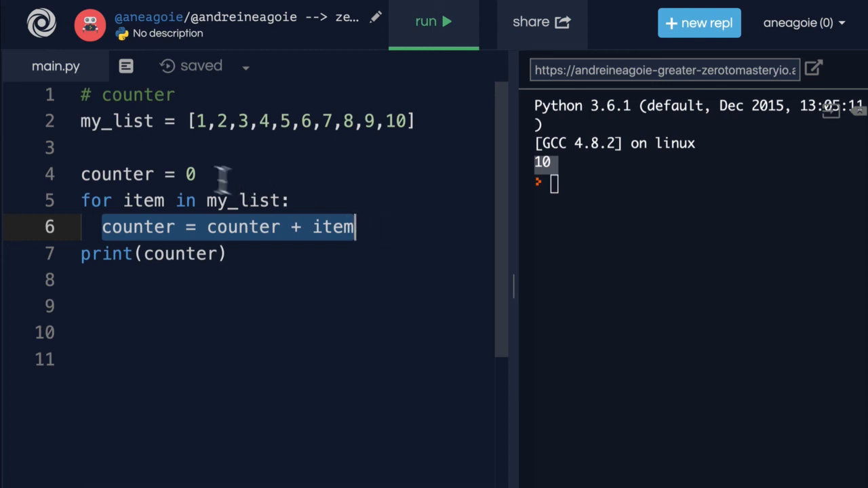